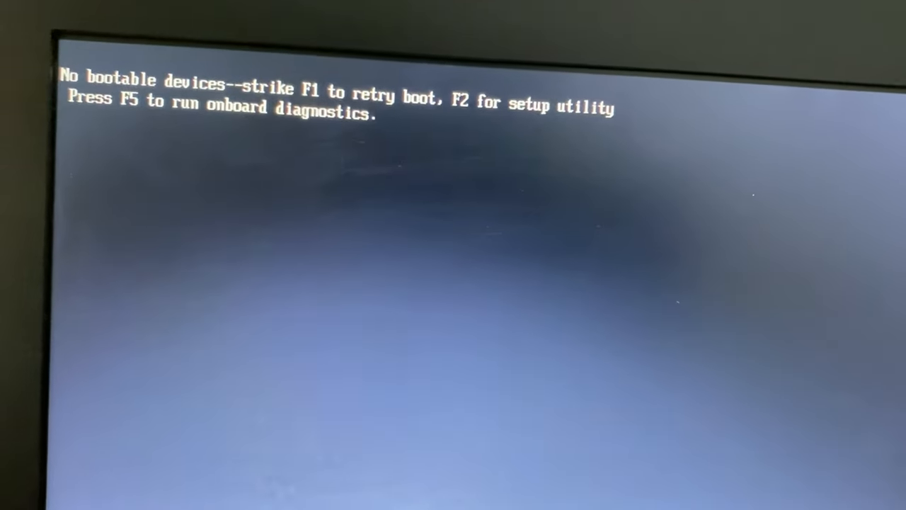
- Enter the Dell BIOS setup utility from the 'No bootable devices' screen via F2
key(F2)
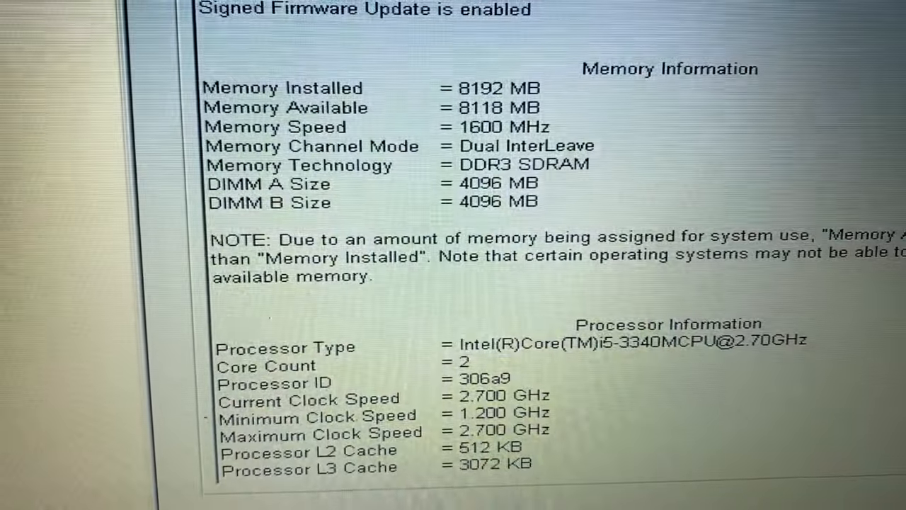
scroll(down, 3)
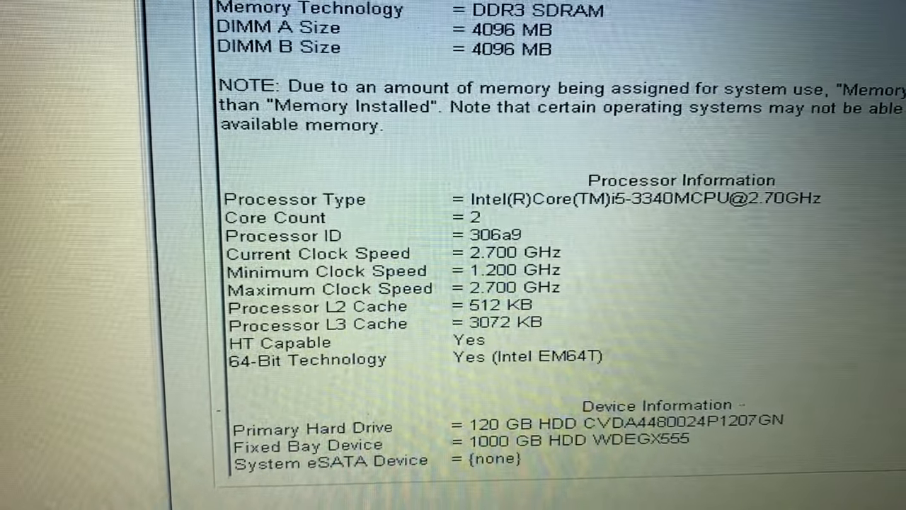
scroll(down, 3)
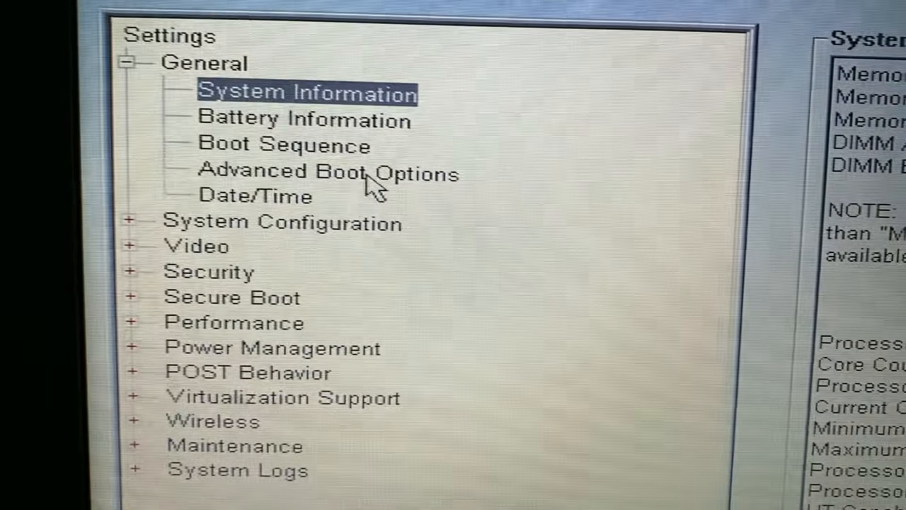
- Switch the Boot Sequence boot list option from UEFI to Legacy
click(282, 144)
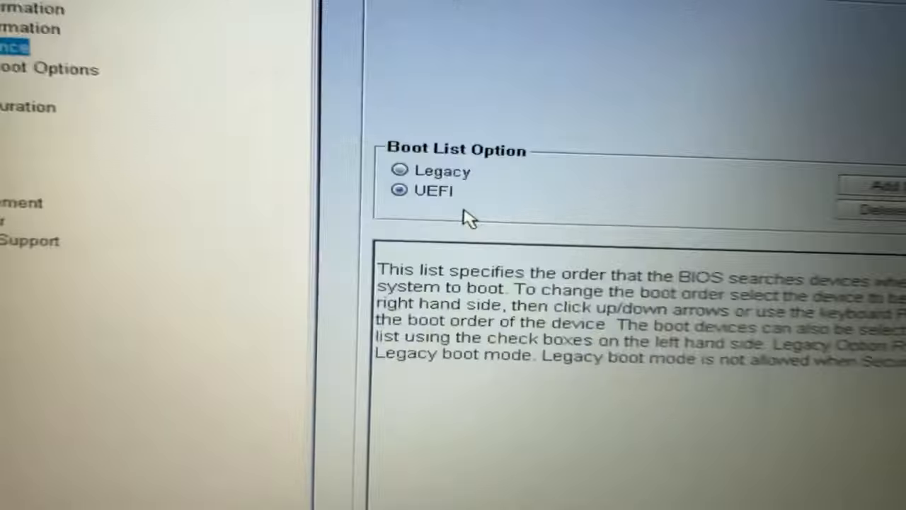
click(399, 146)
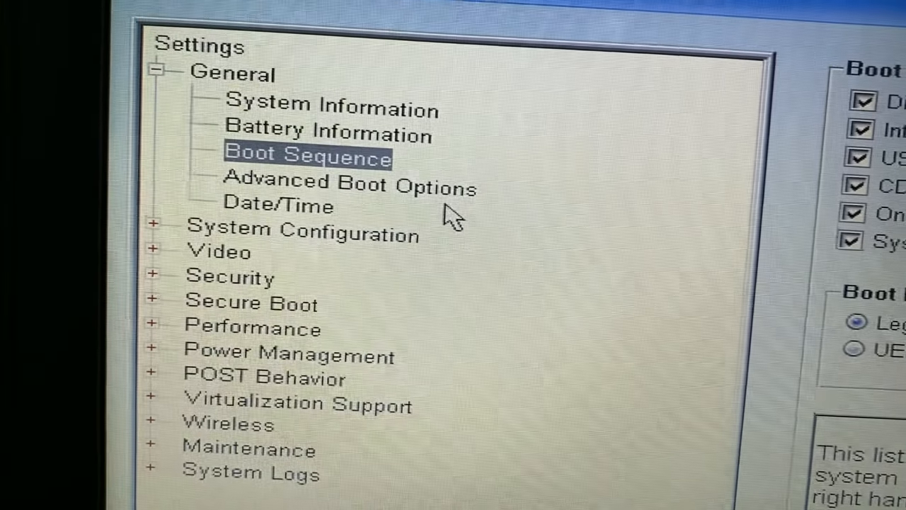
- Show the Advanced Boot Options page under General
click(349, 182)
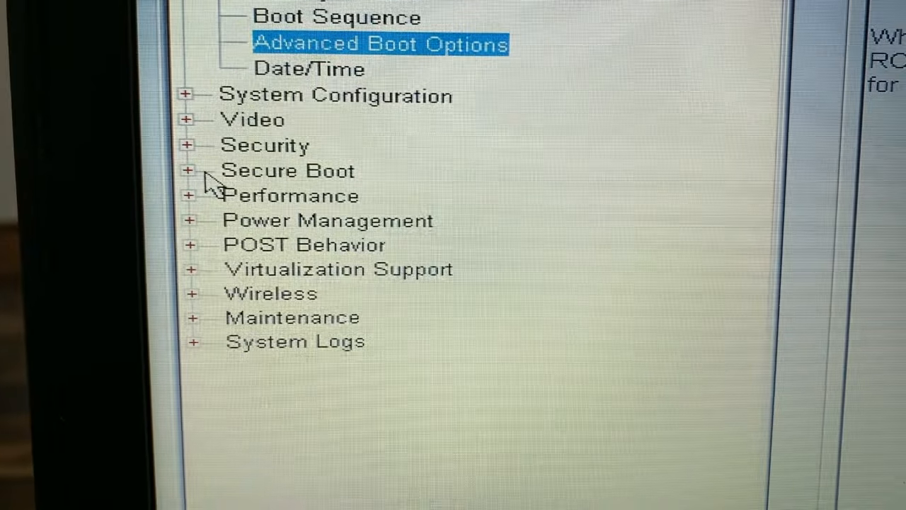
- Expand Secure Boot and show its Secure Boot Enable setting
click(188, 170)
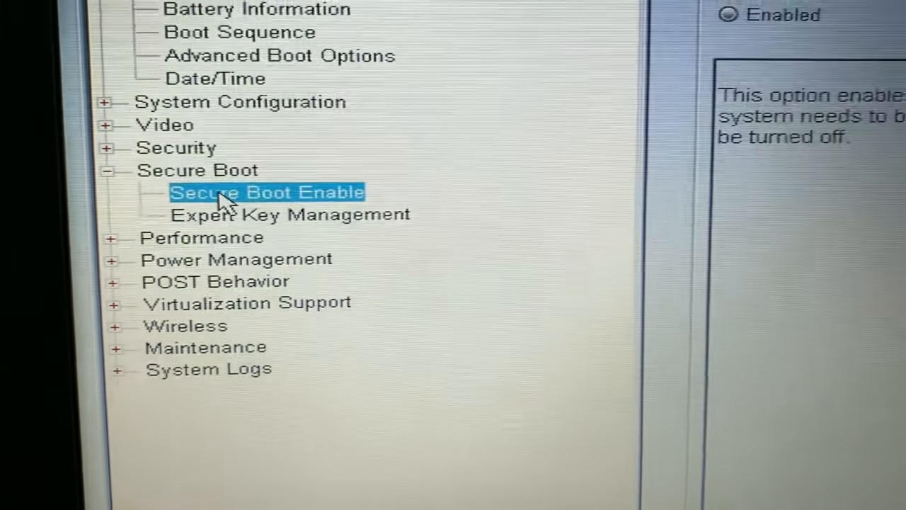
click(268, 193)
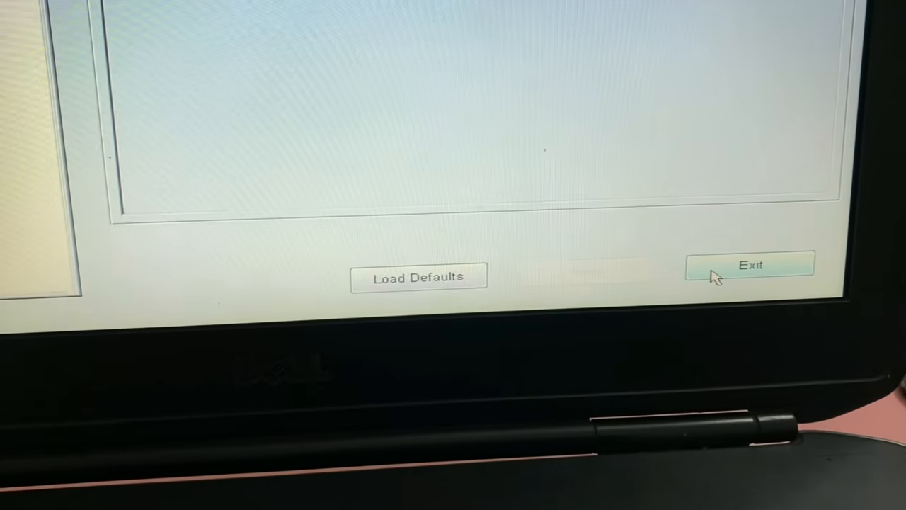
- Exit BIOS setup so the laptop restarts into Windows
click(750, 265)
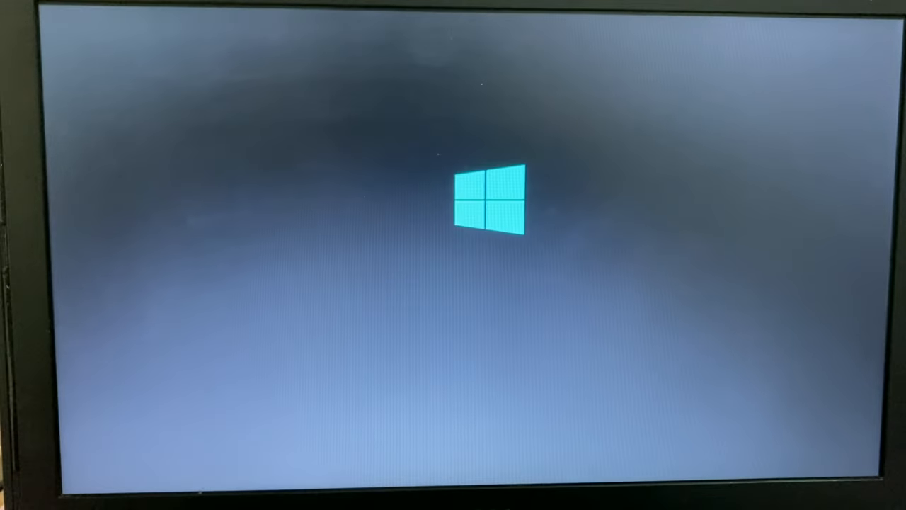